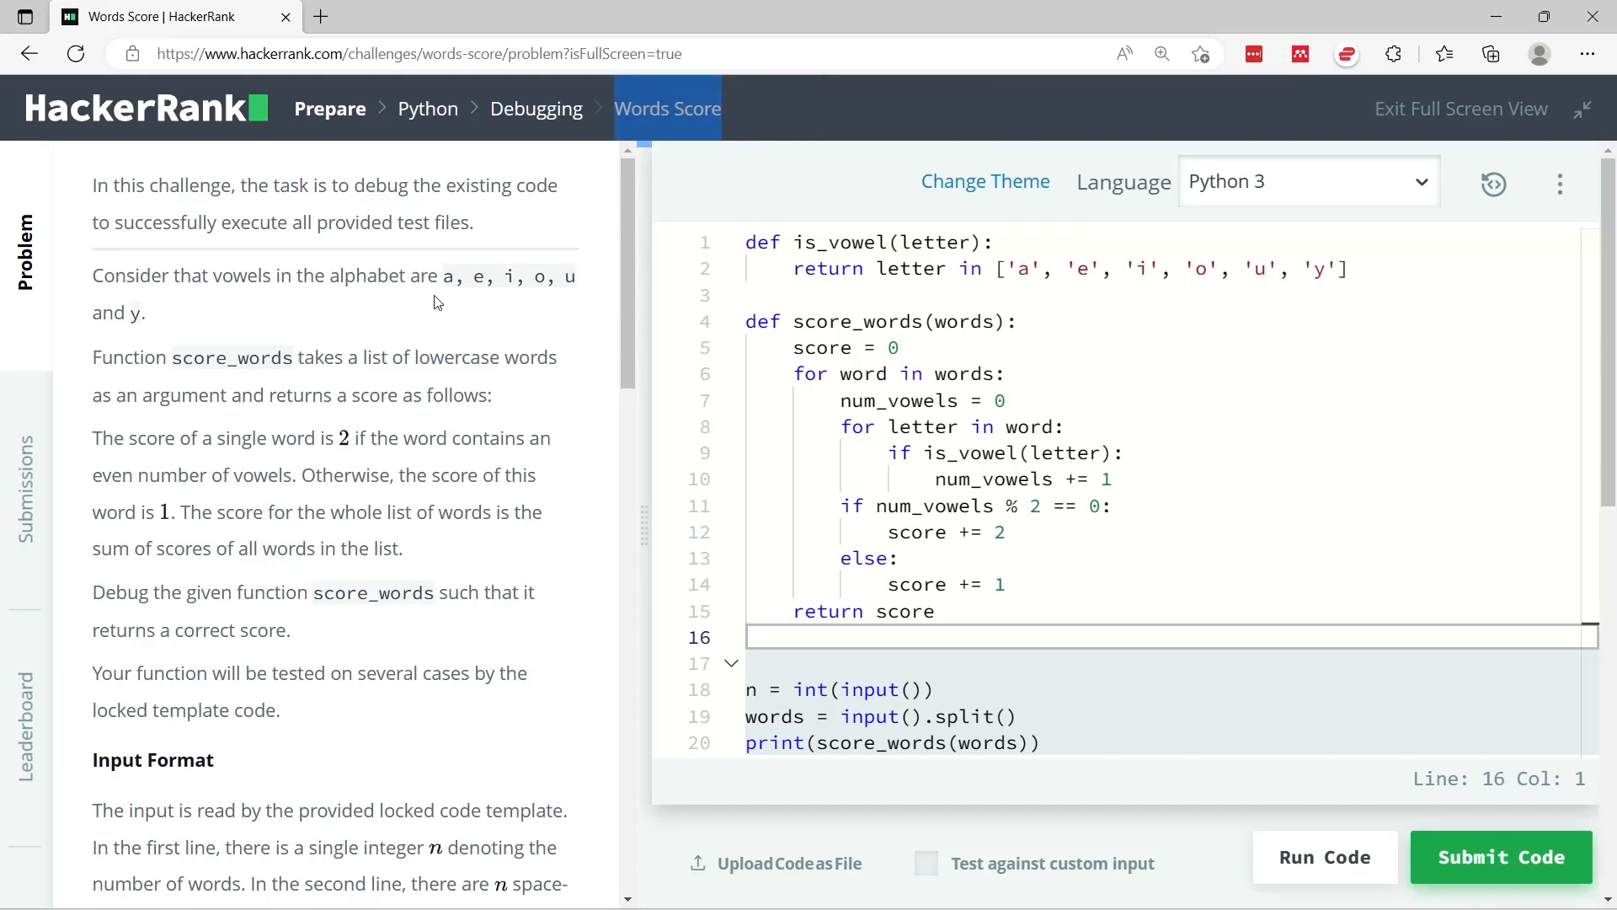
mouse_move(207, 313)
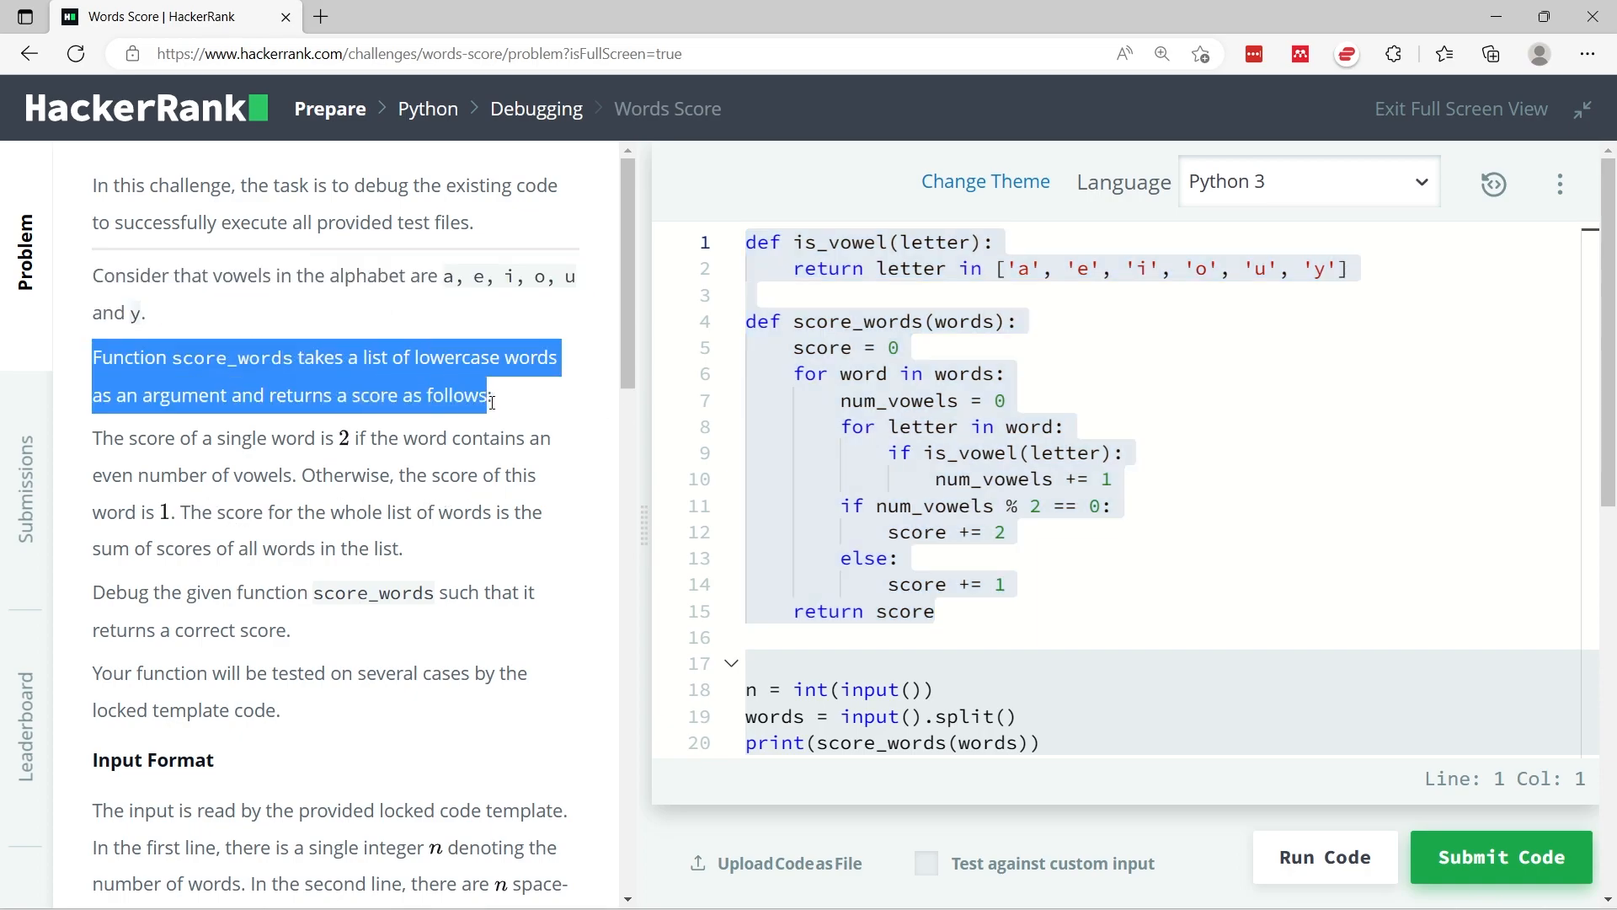
mouse_move(532, 410)
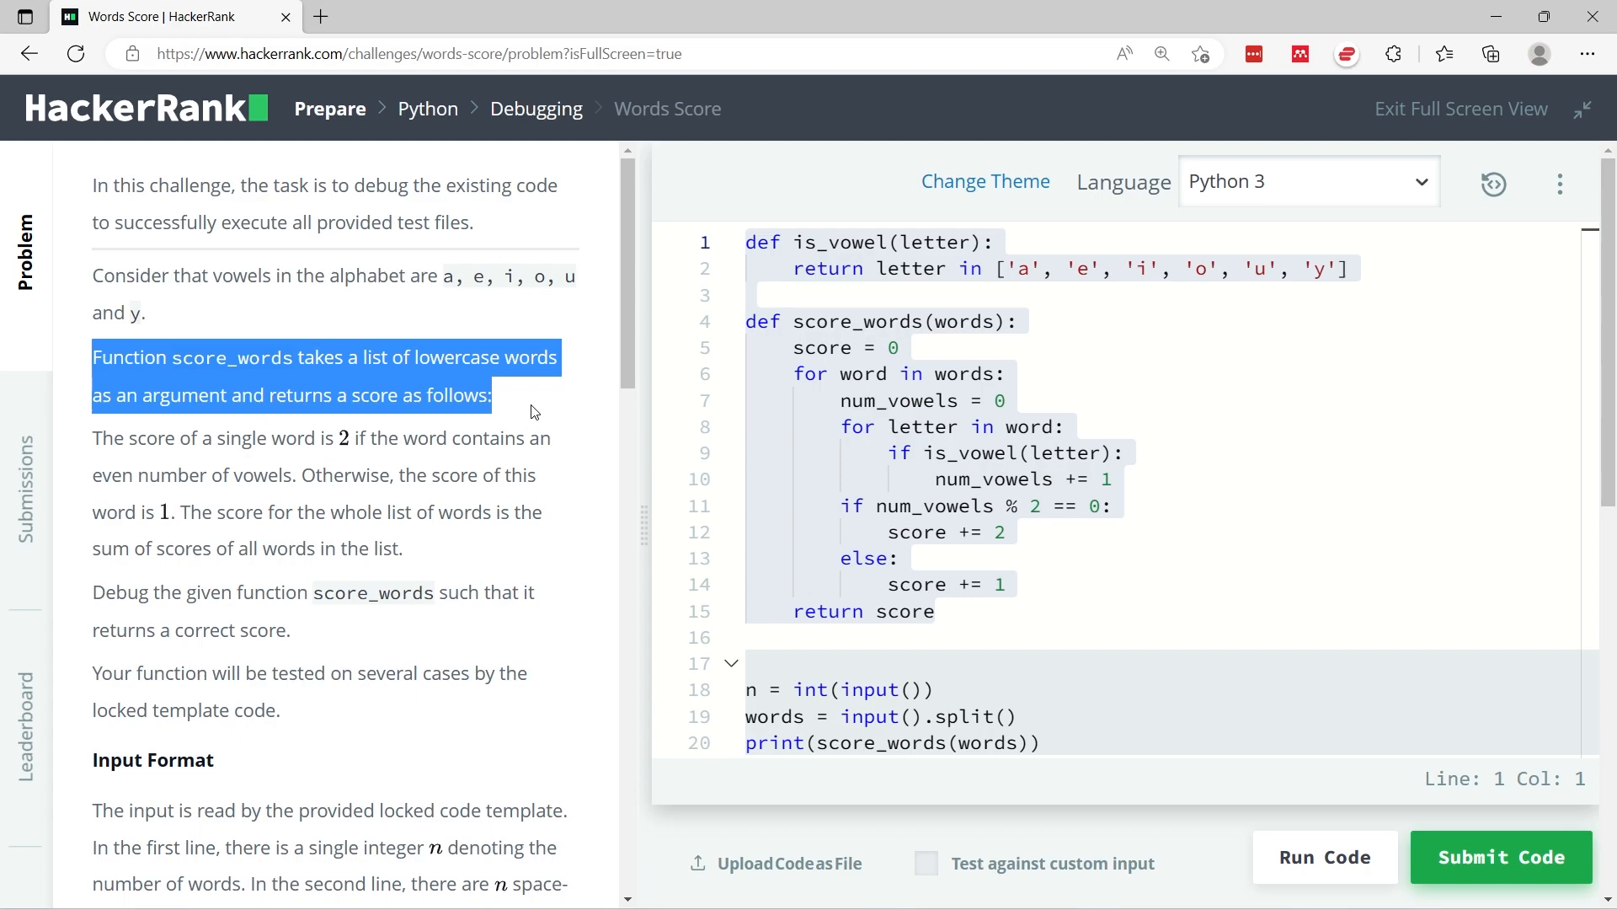
- Walk through score_words, highlighting the single-word scoring rule, num_vowels reset and words loop
scroll(down, 3)
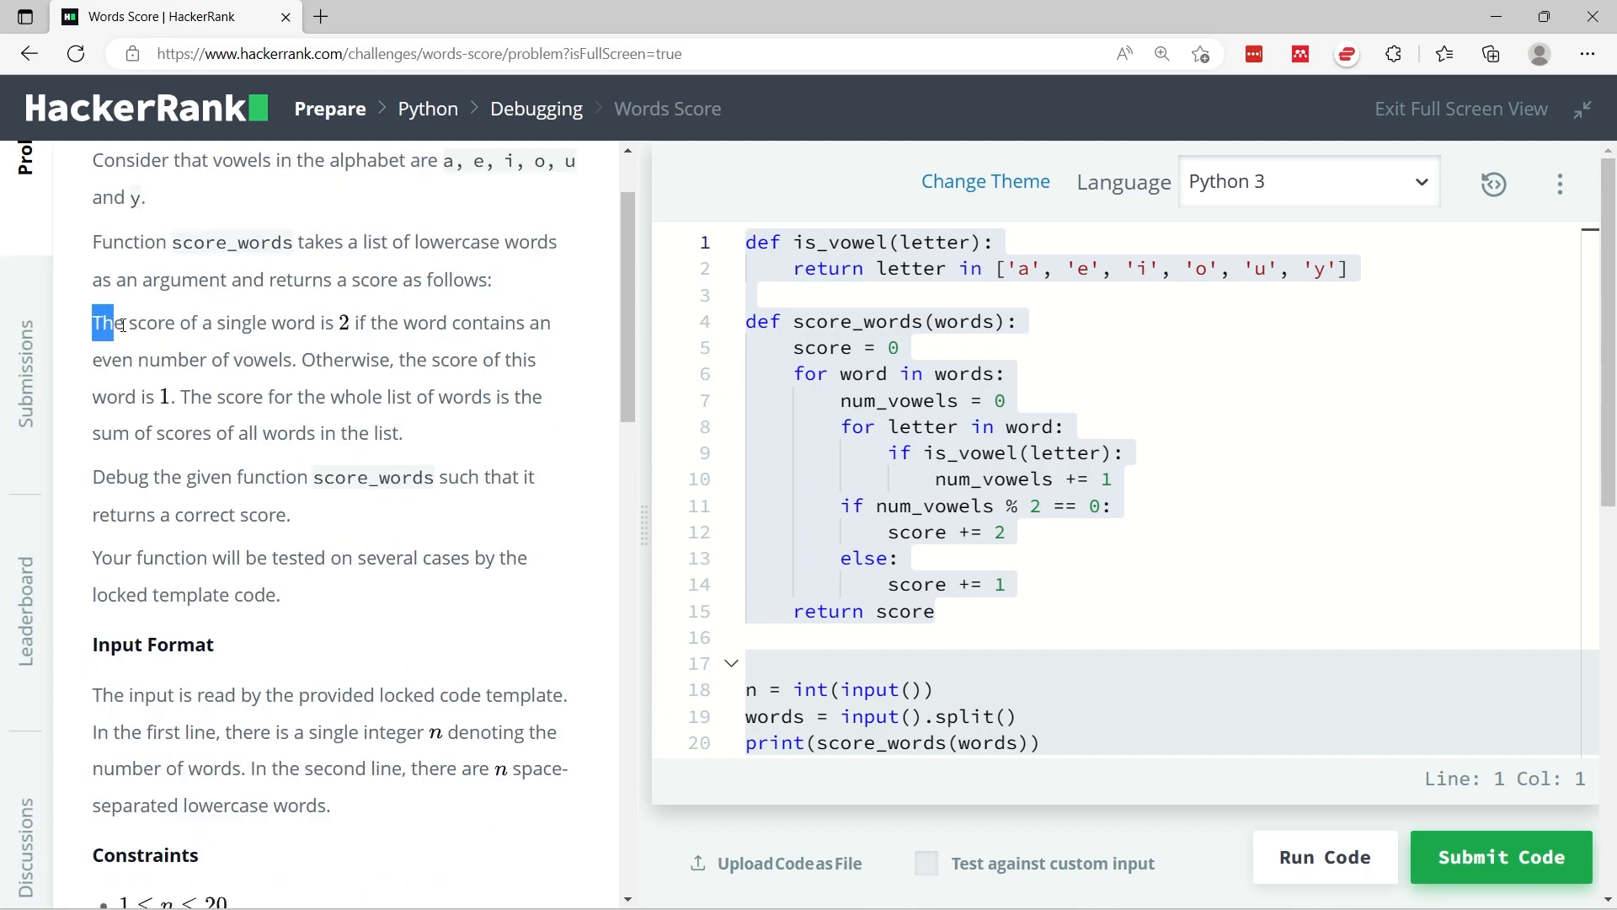
drag(92, 322, 294, 359)
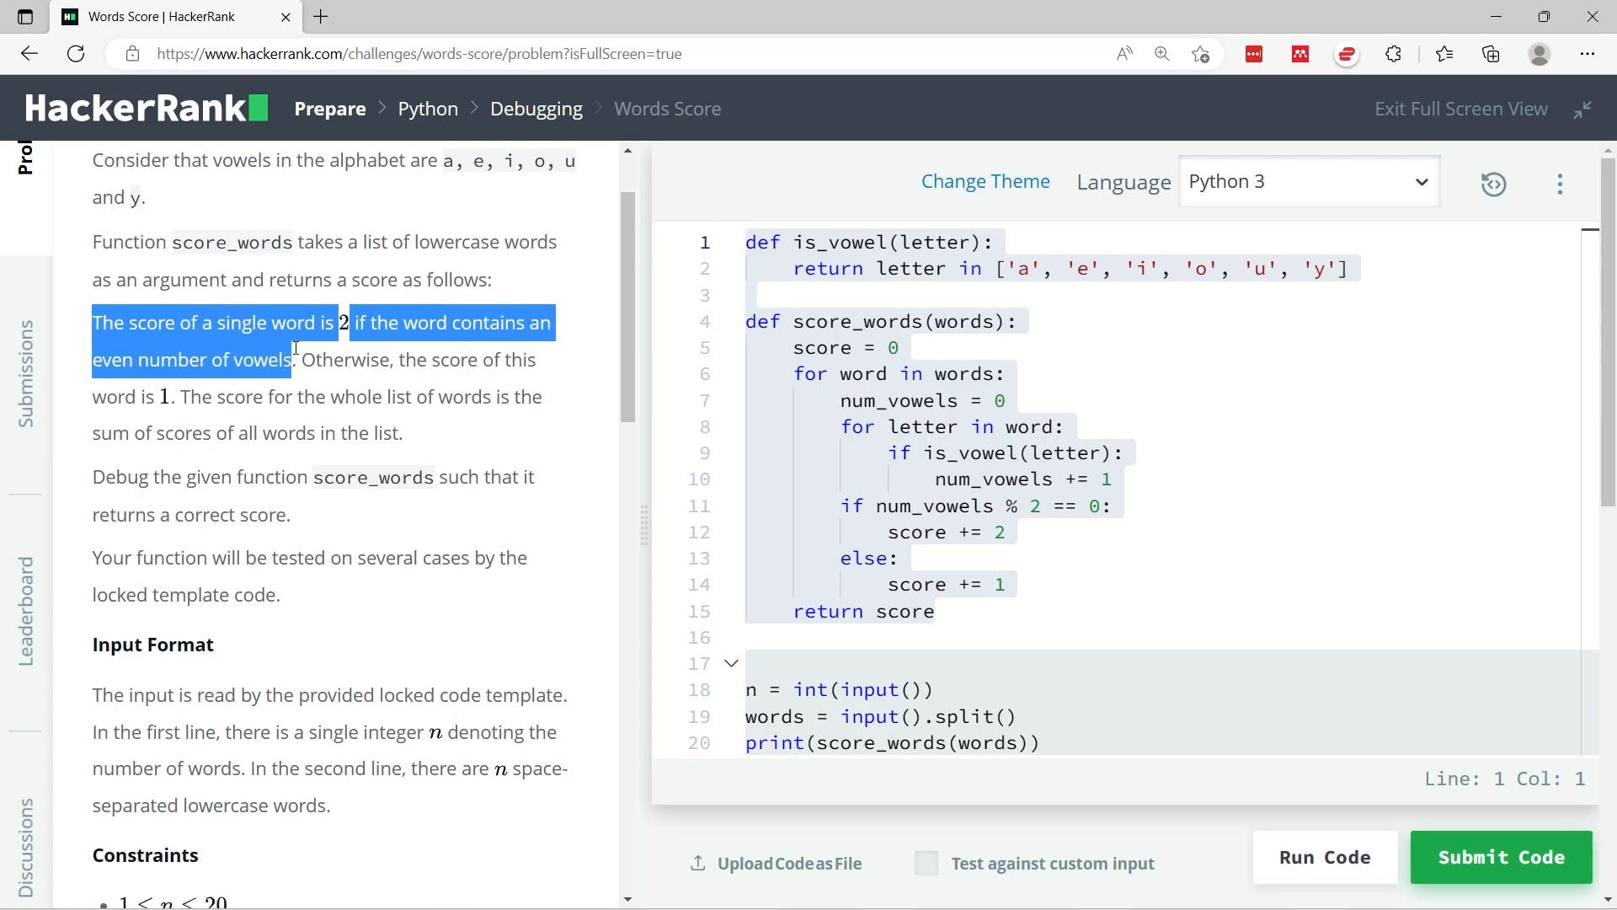
click(299, 359)
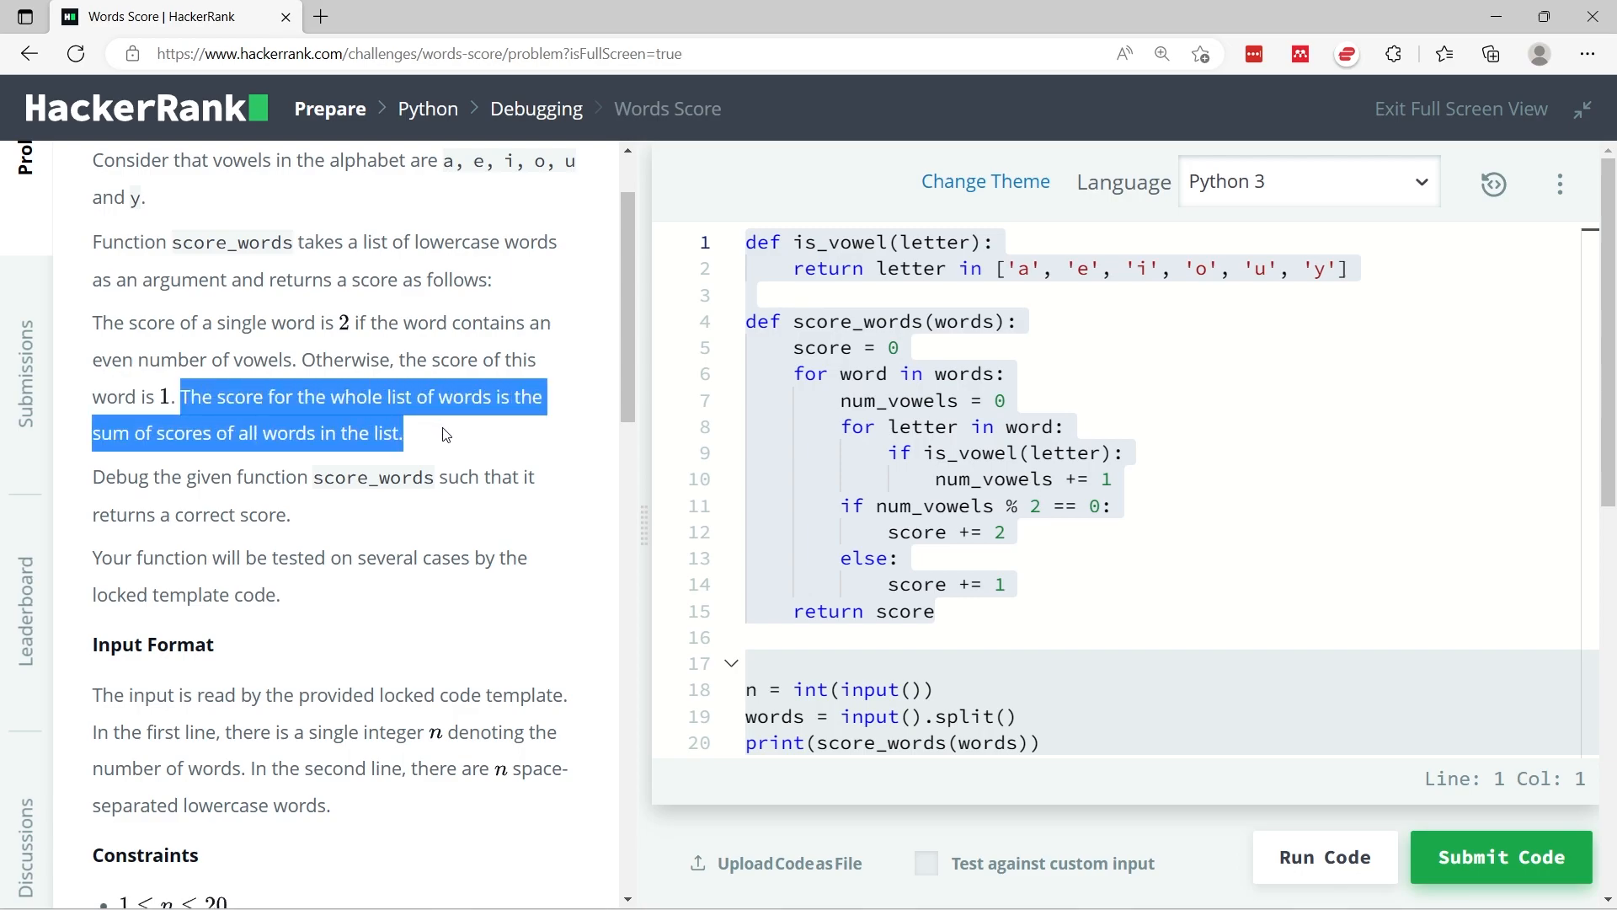
mouse_move(324, 505)
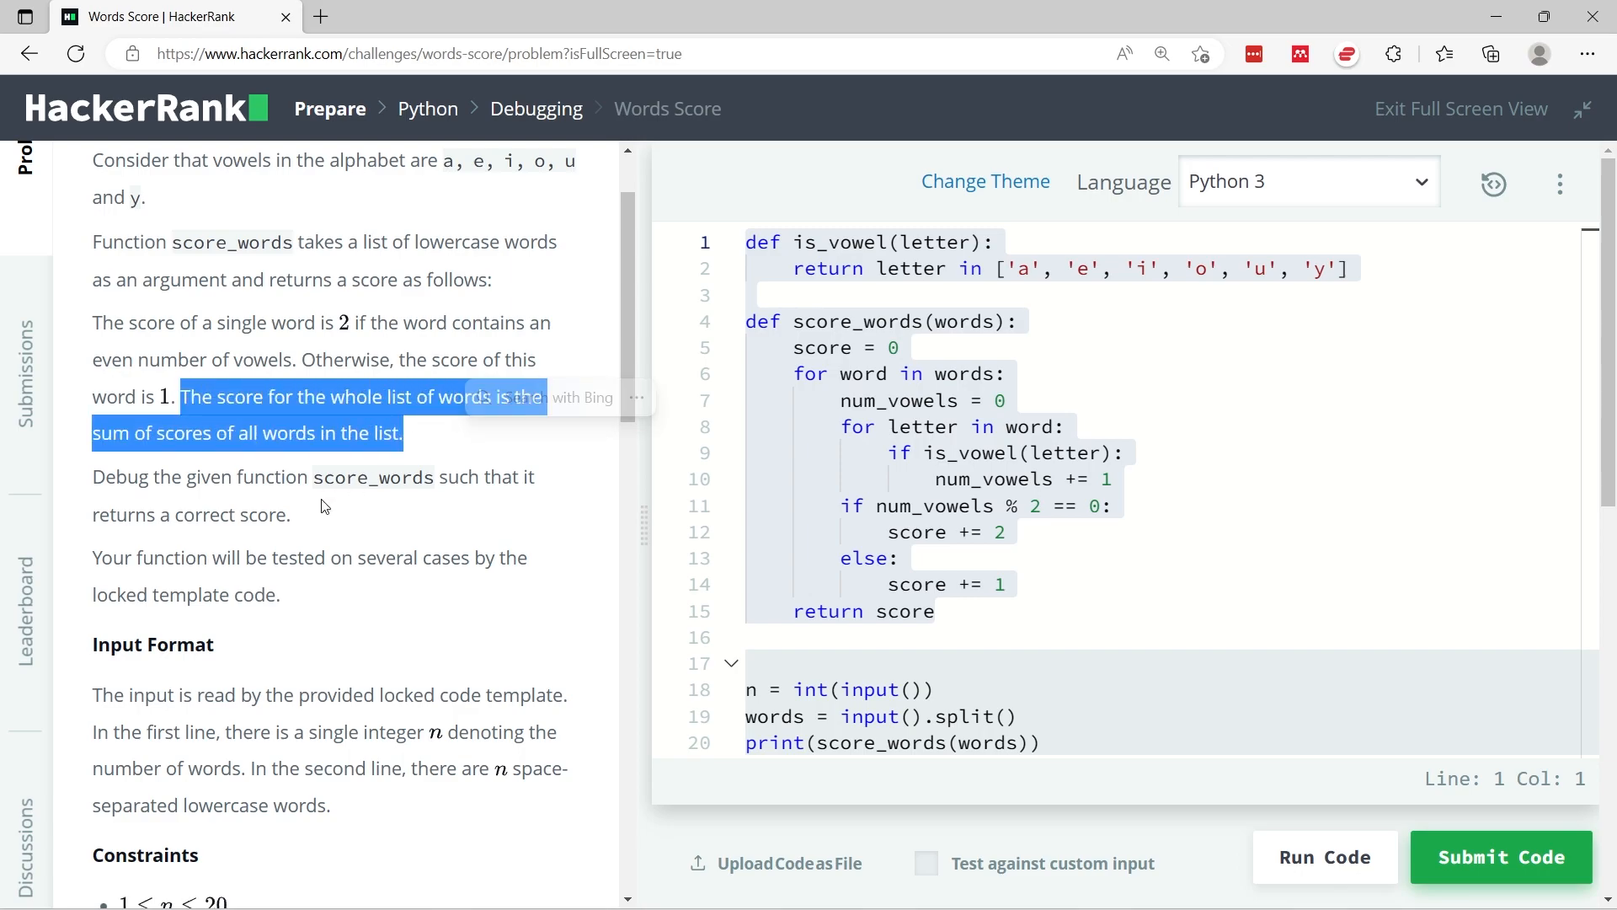
mouse_move(305, 583)
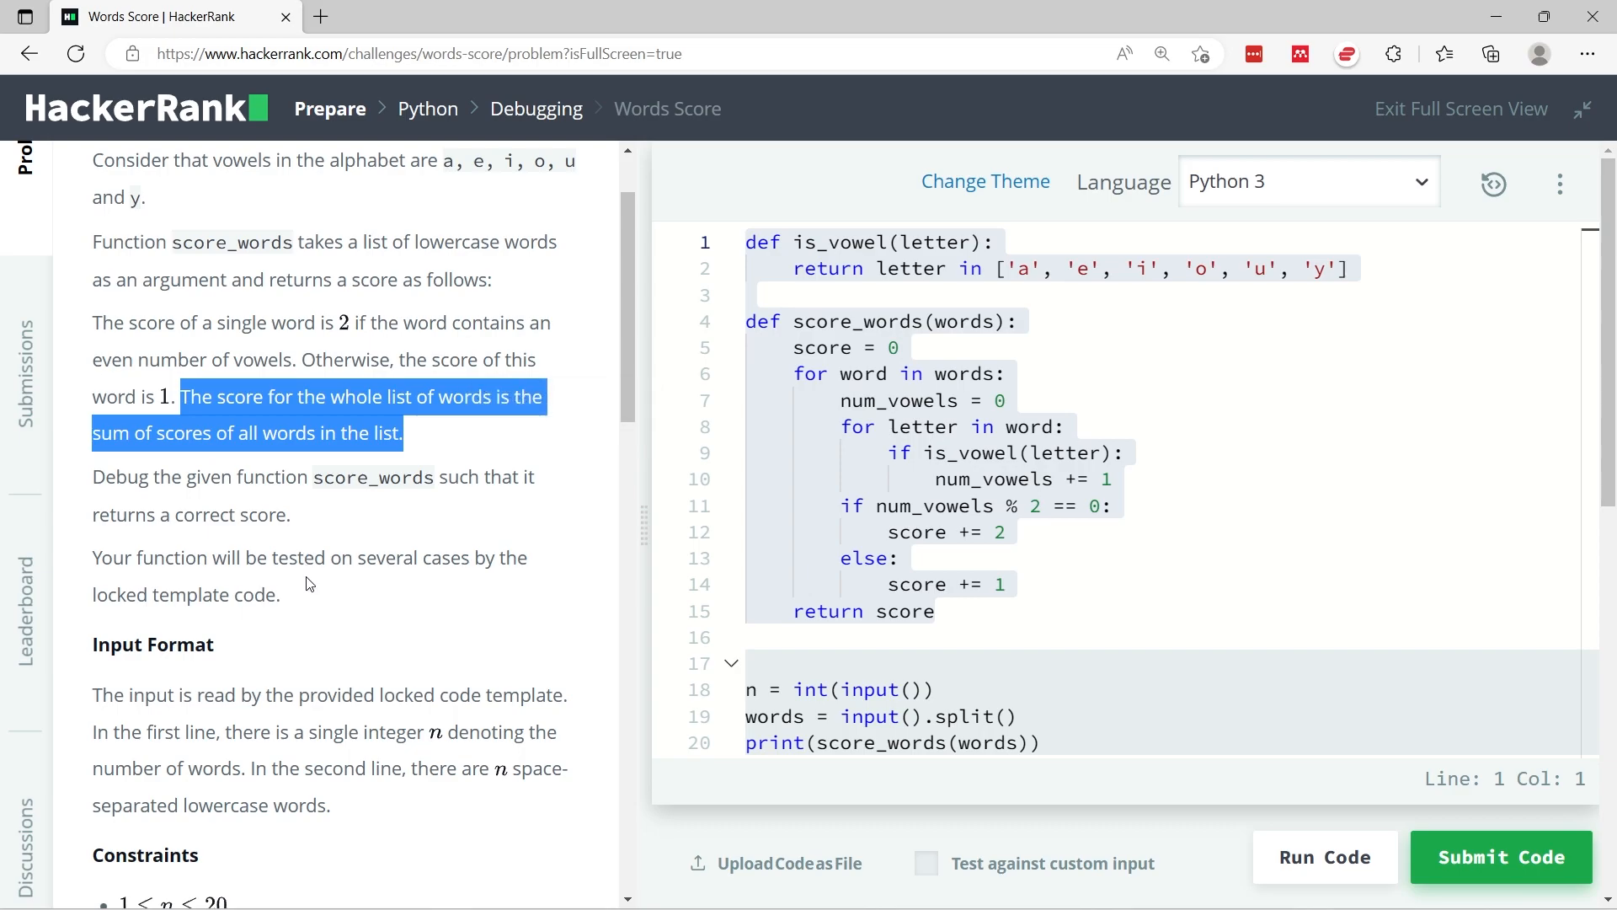
click(1003, 400)
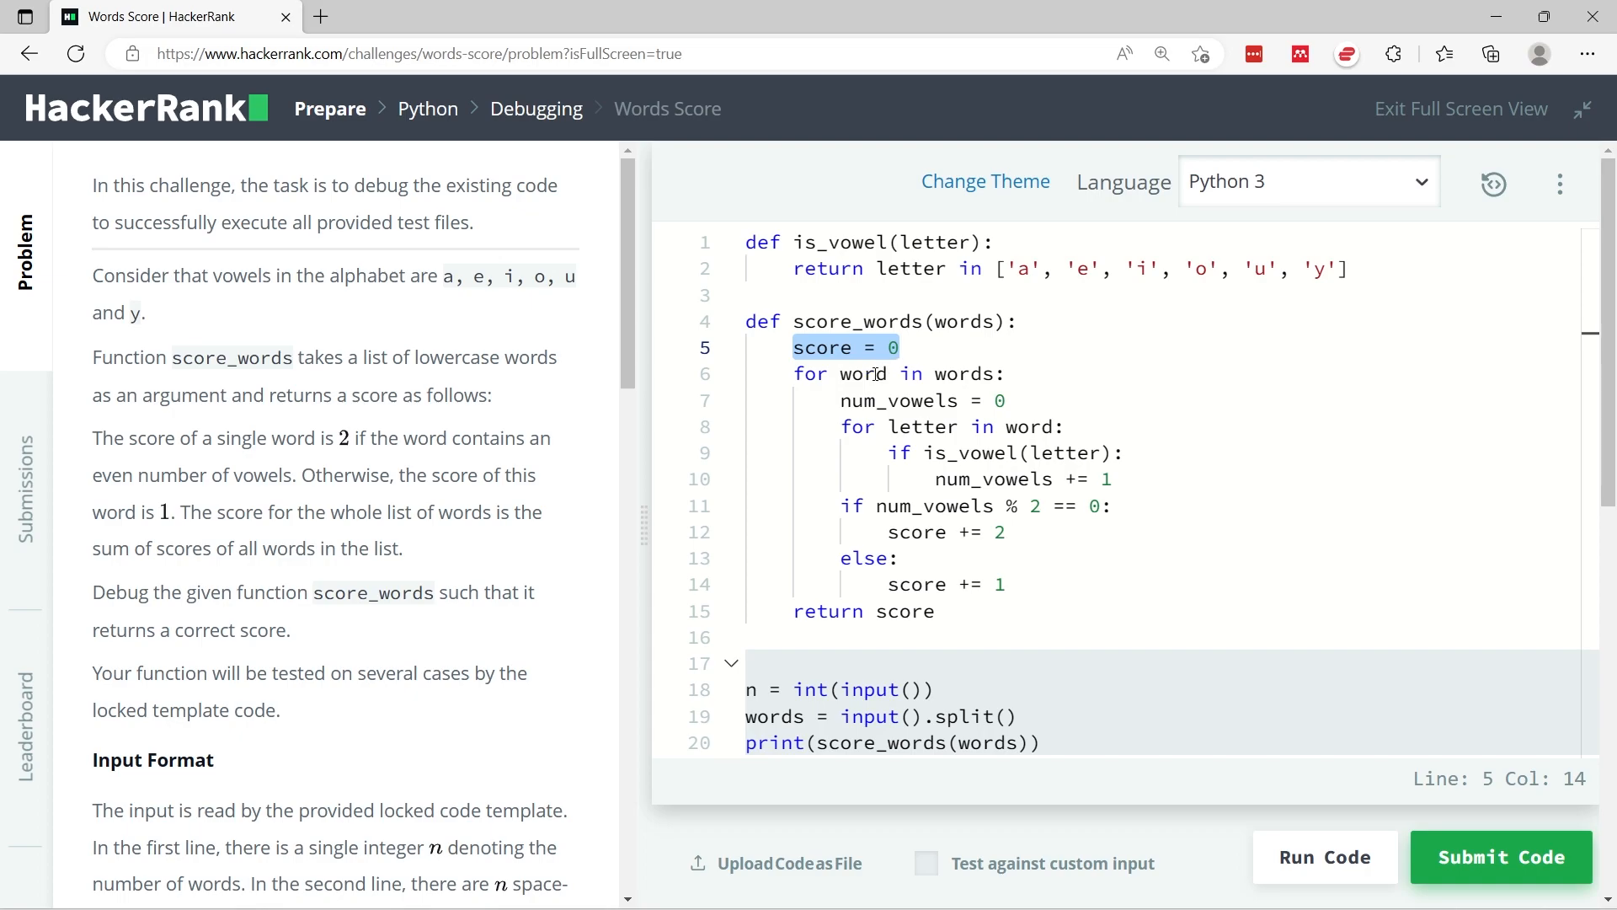
click(867, 373)
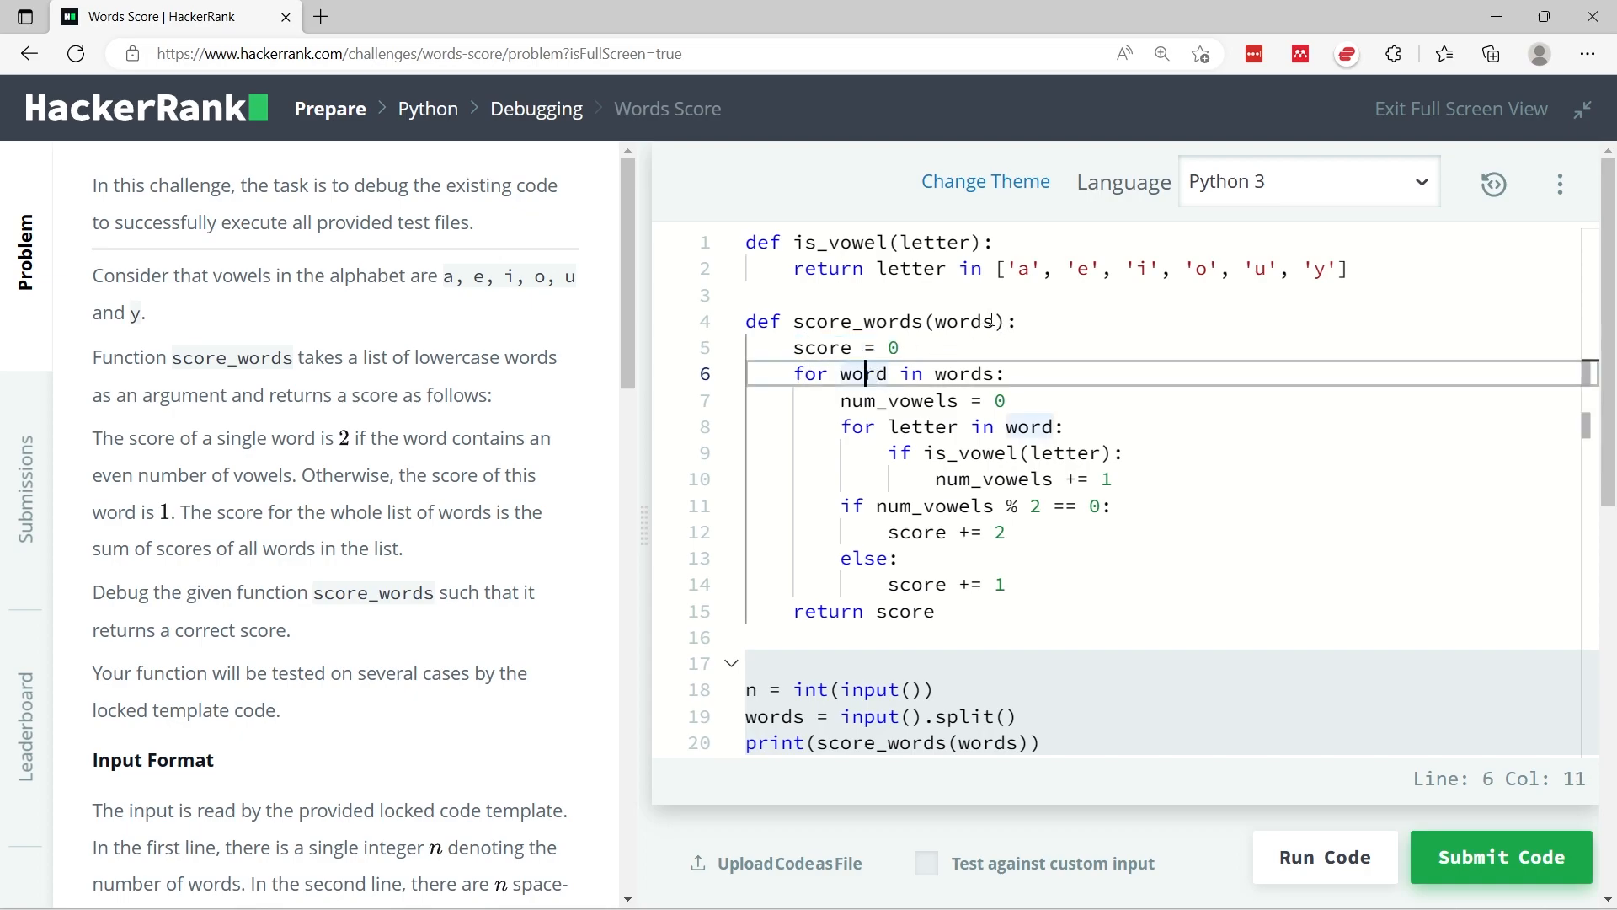
double_click(962, 321)
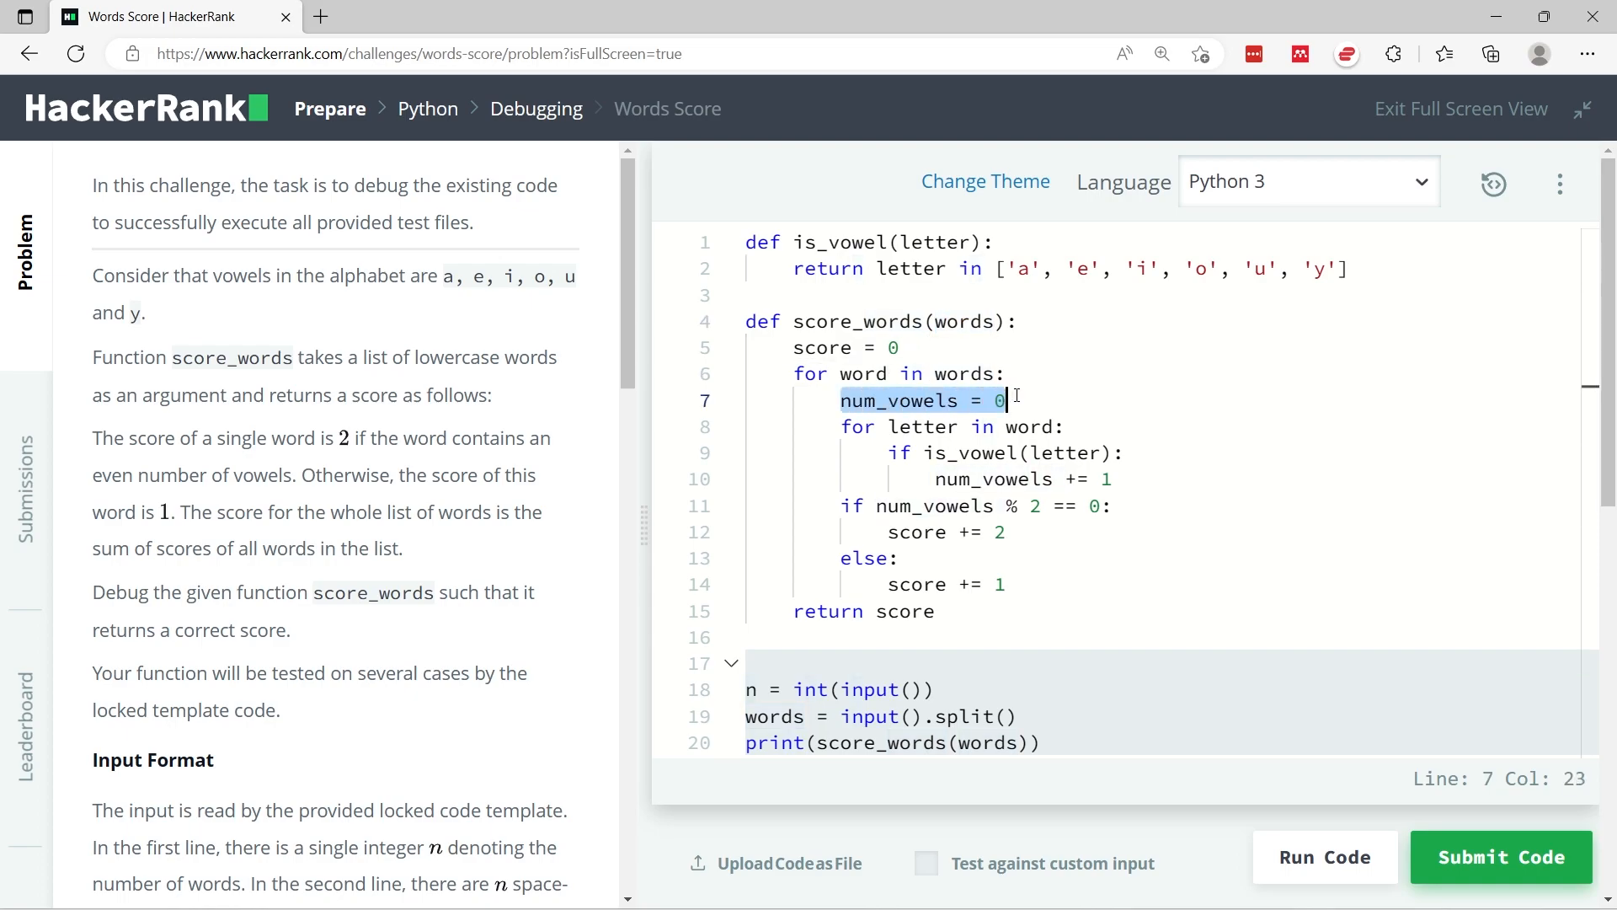
click(853, 426)
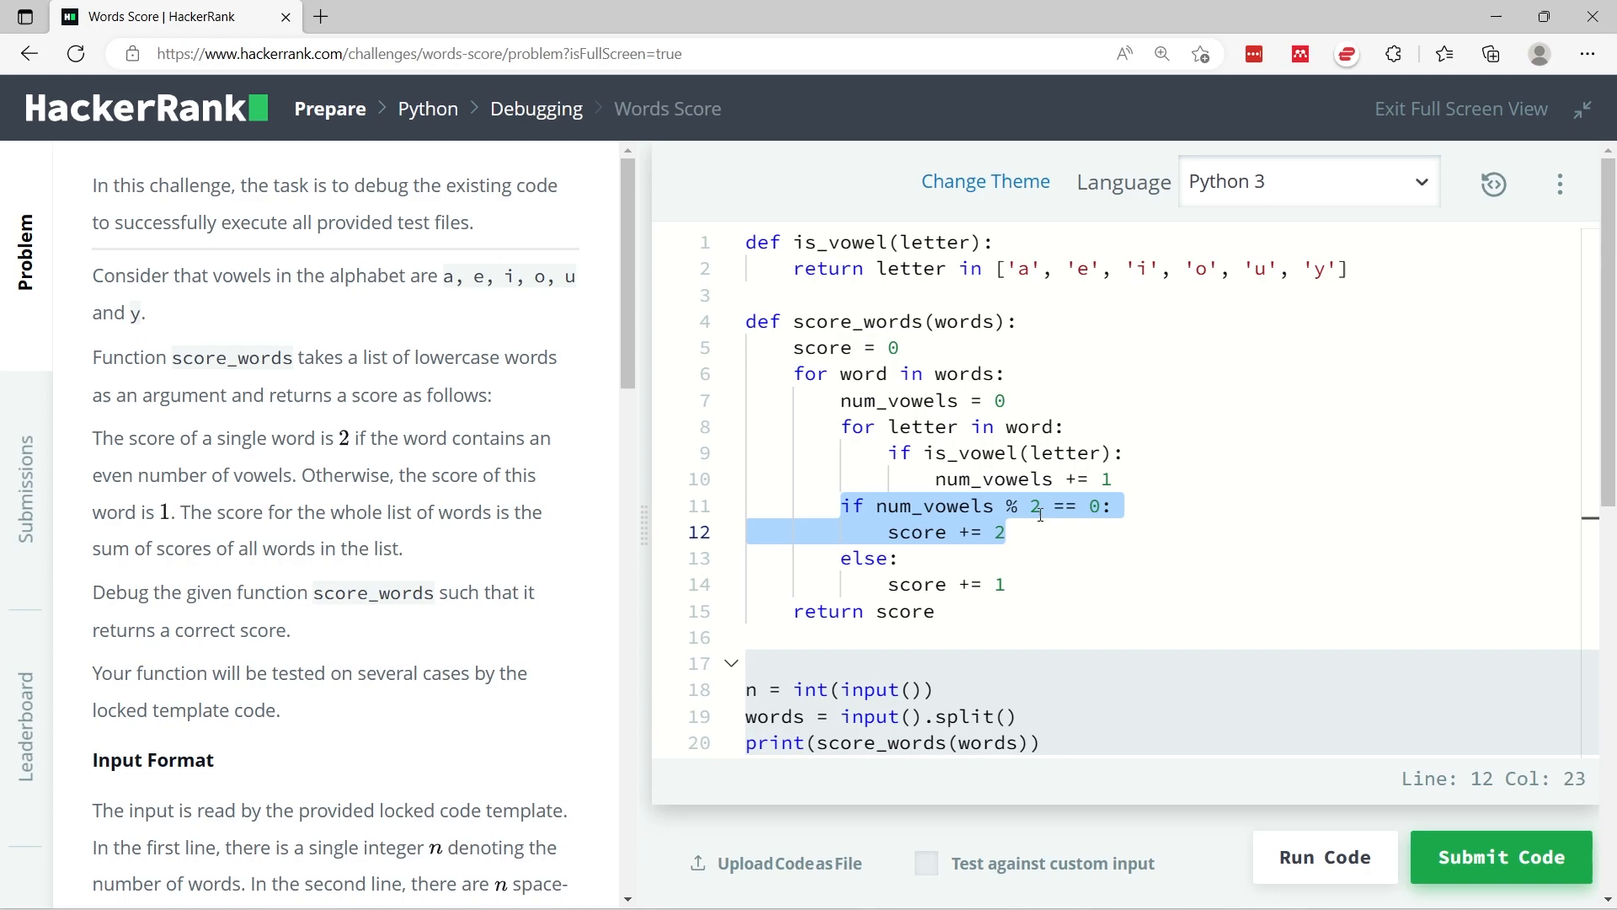
click(1057, 505)
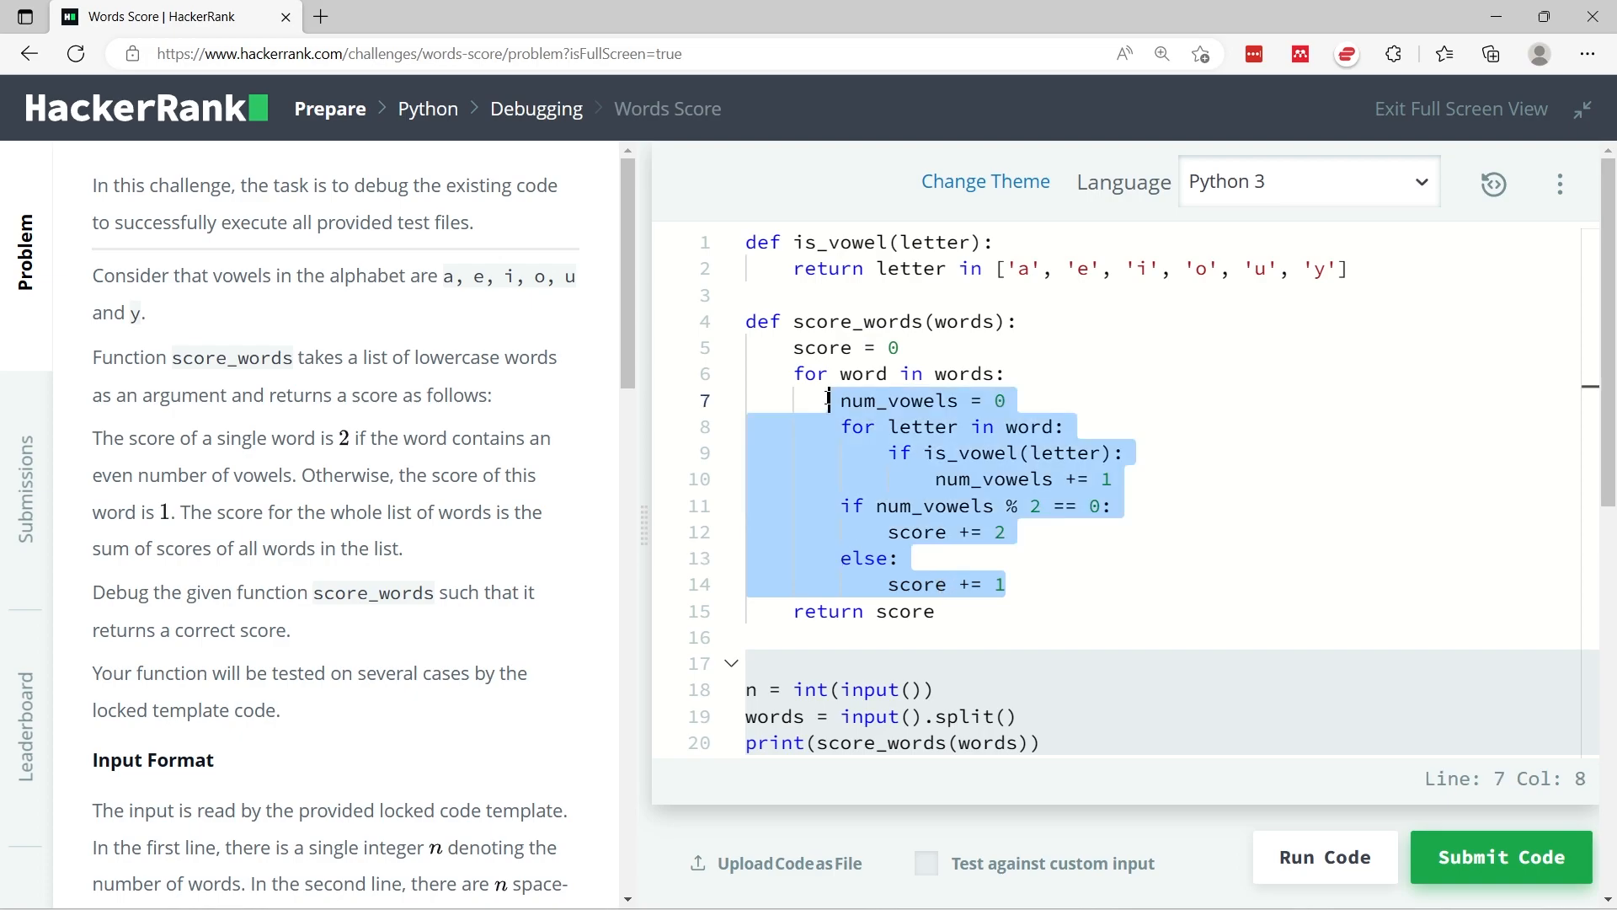
click(794, 373)
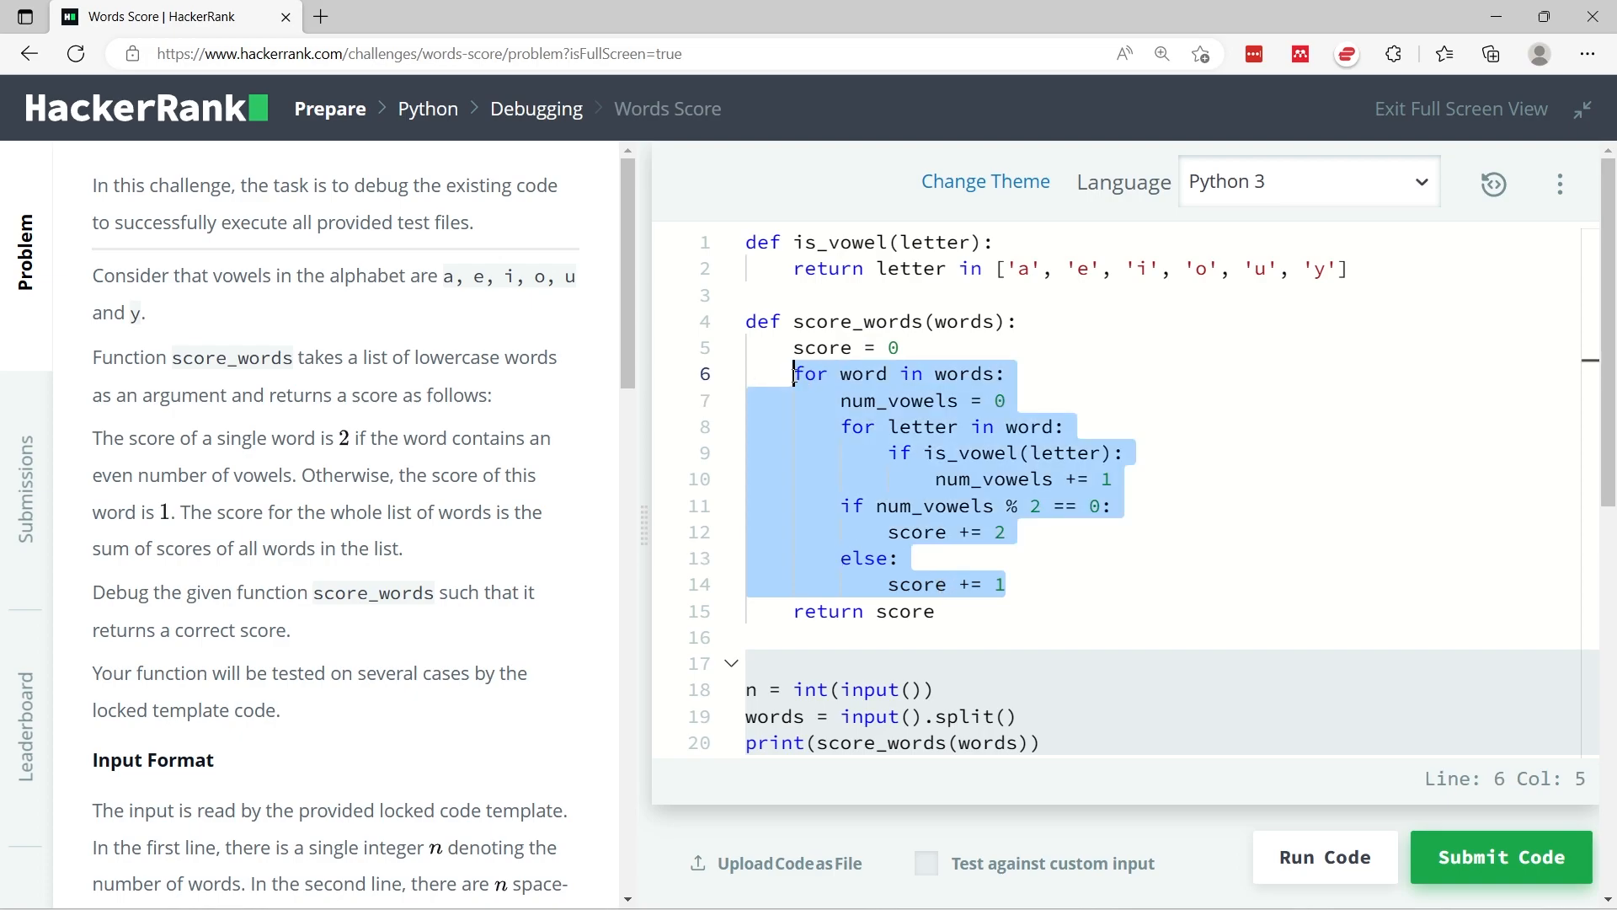
mouse_move(886, 534)
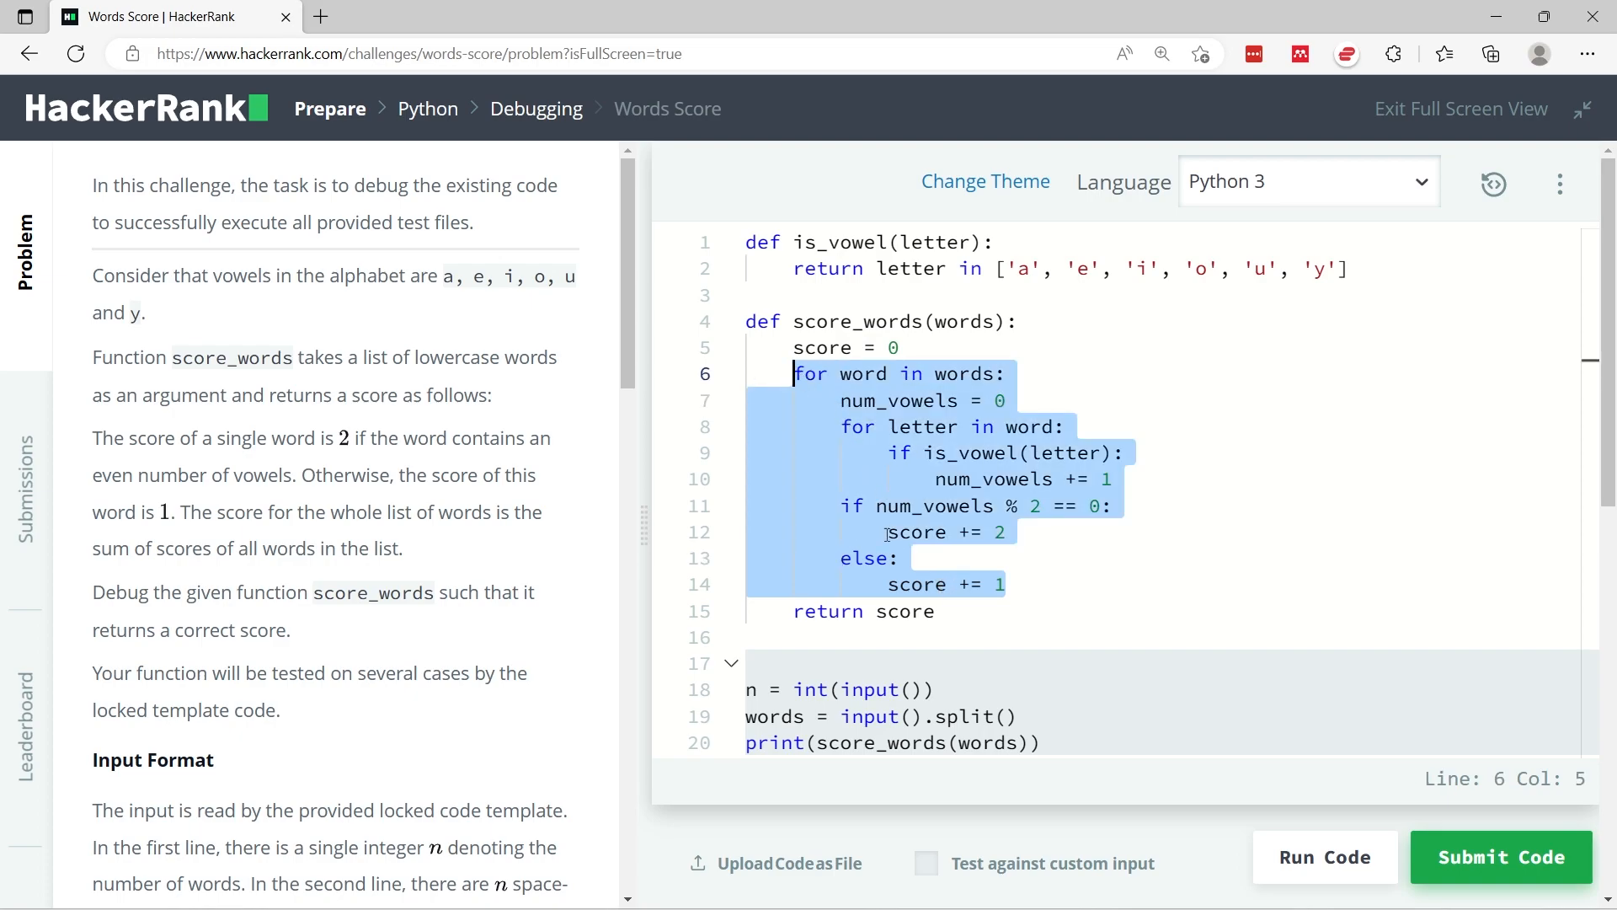
- Run the code and review the sample results, with output 4 matching expected 4
double_click(905, 610)
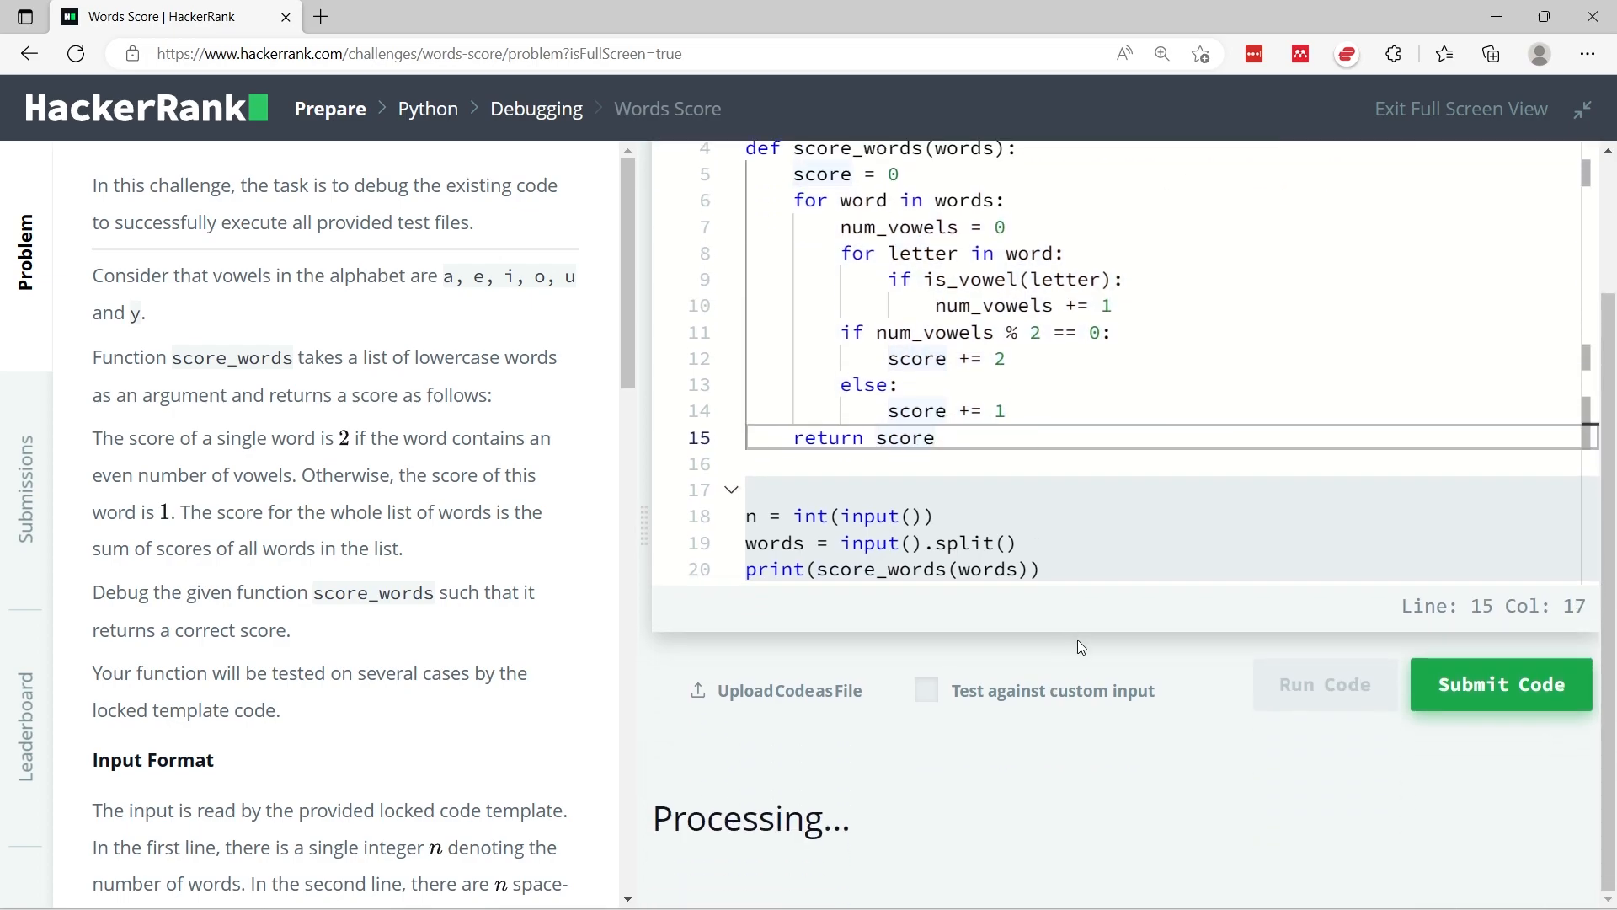
click(1324, 684)
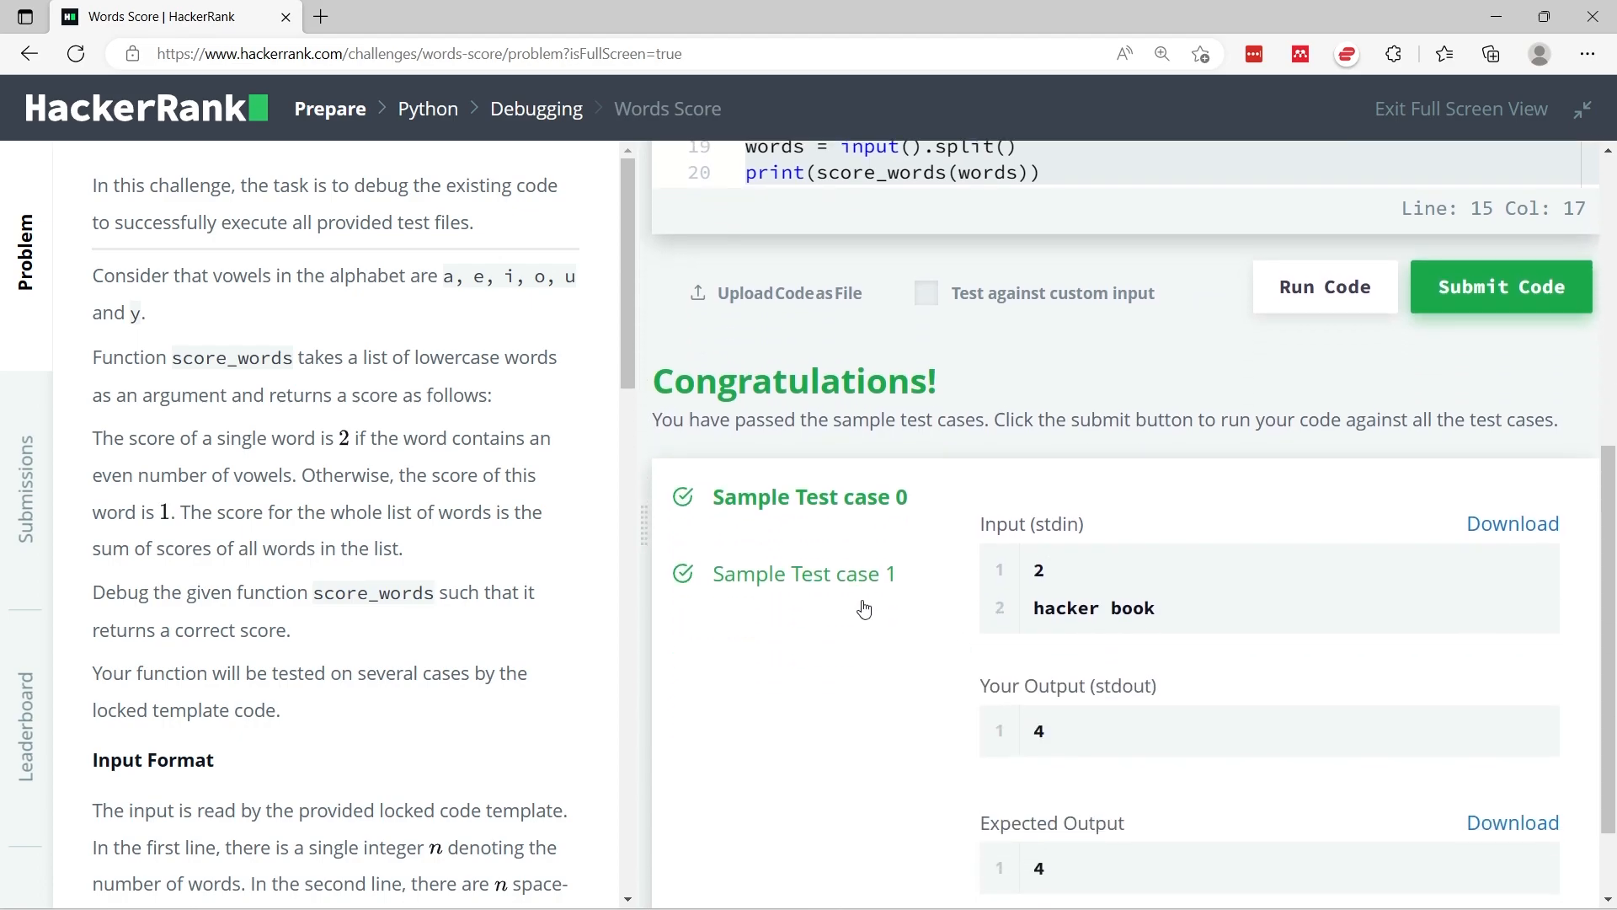
scroll(up, 3)
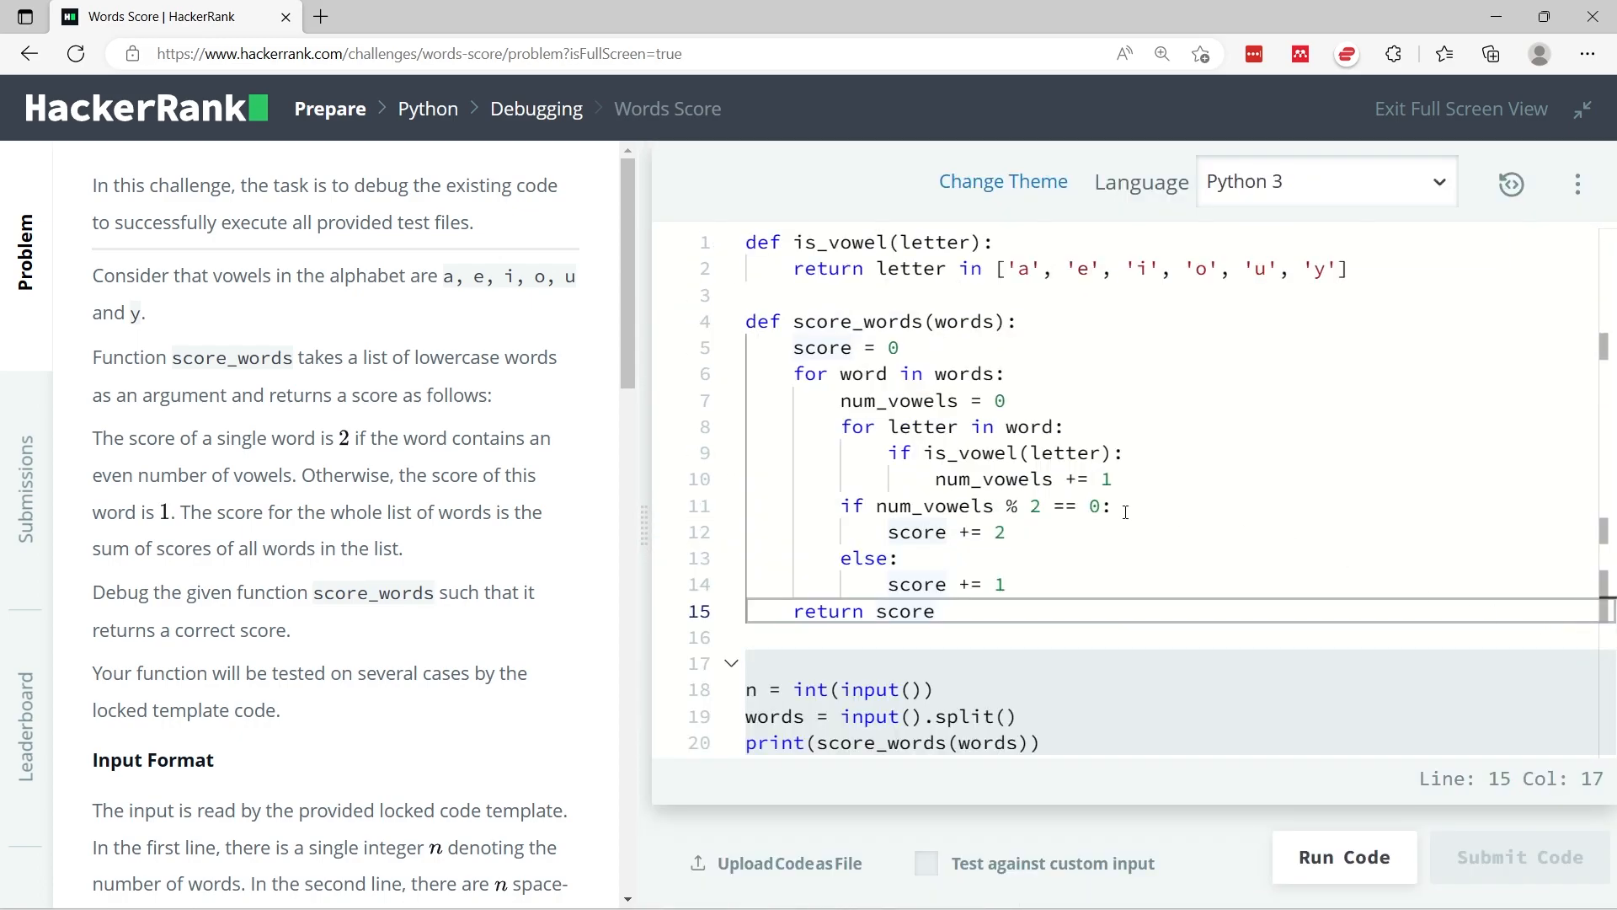
- Submit the score_words solution to run test cases 0 through 11
click(1518, 856)
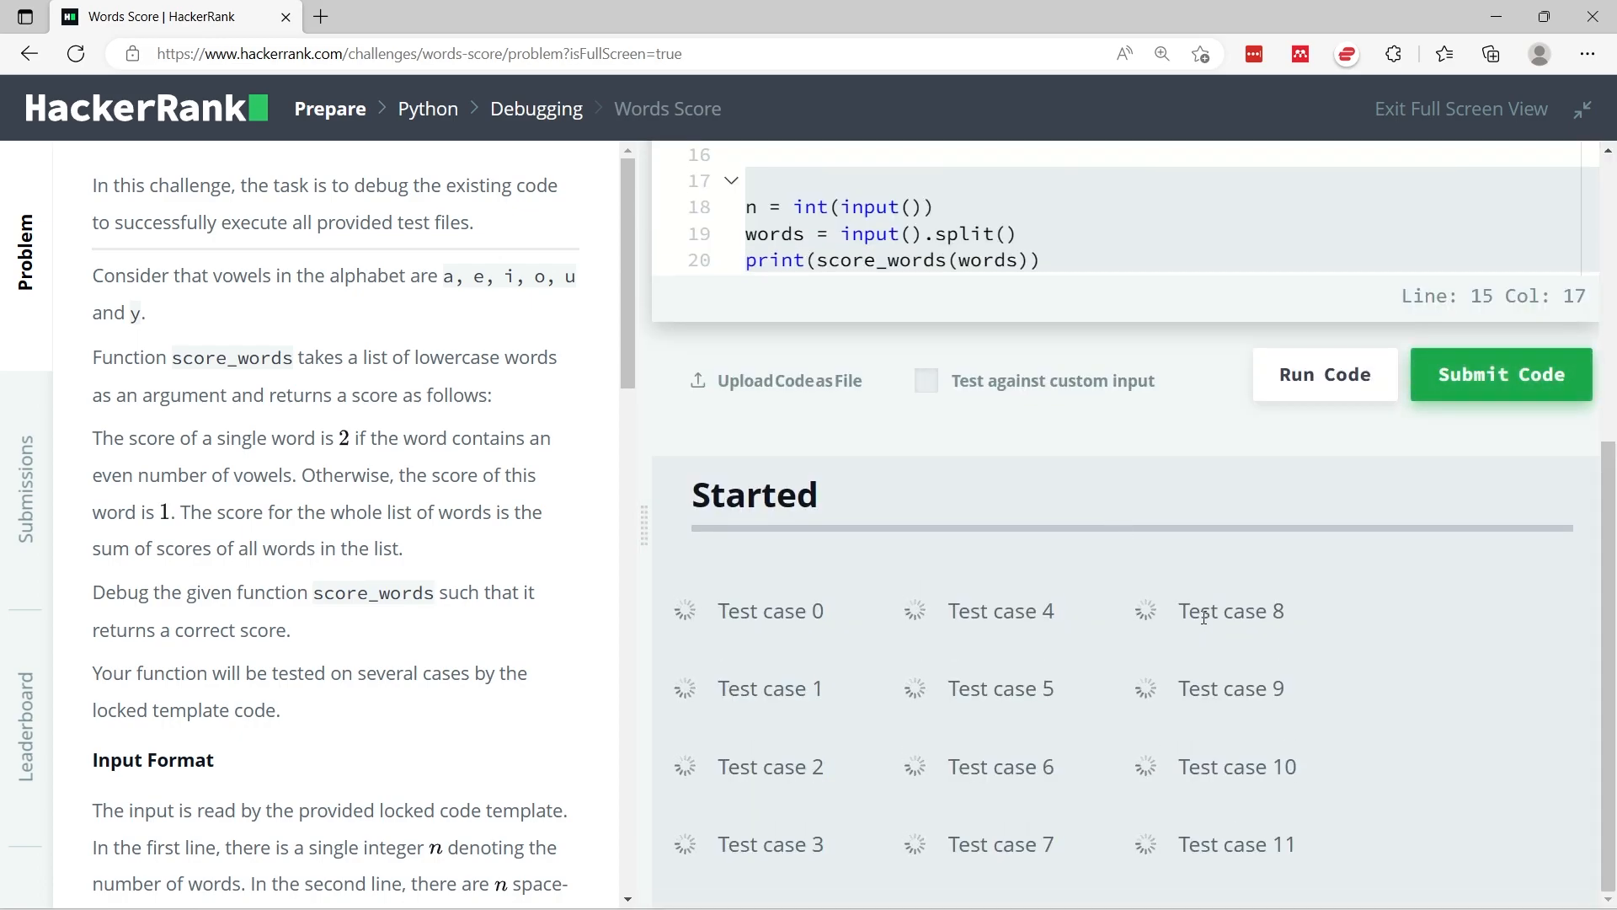
mouse_move(1121, 786)
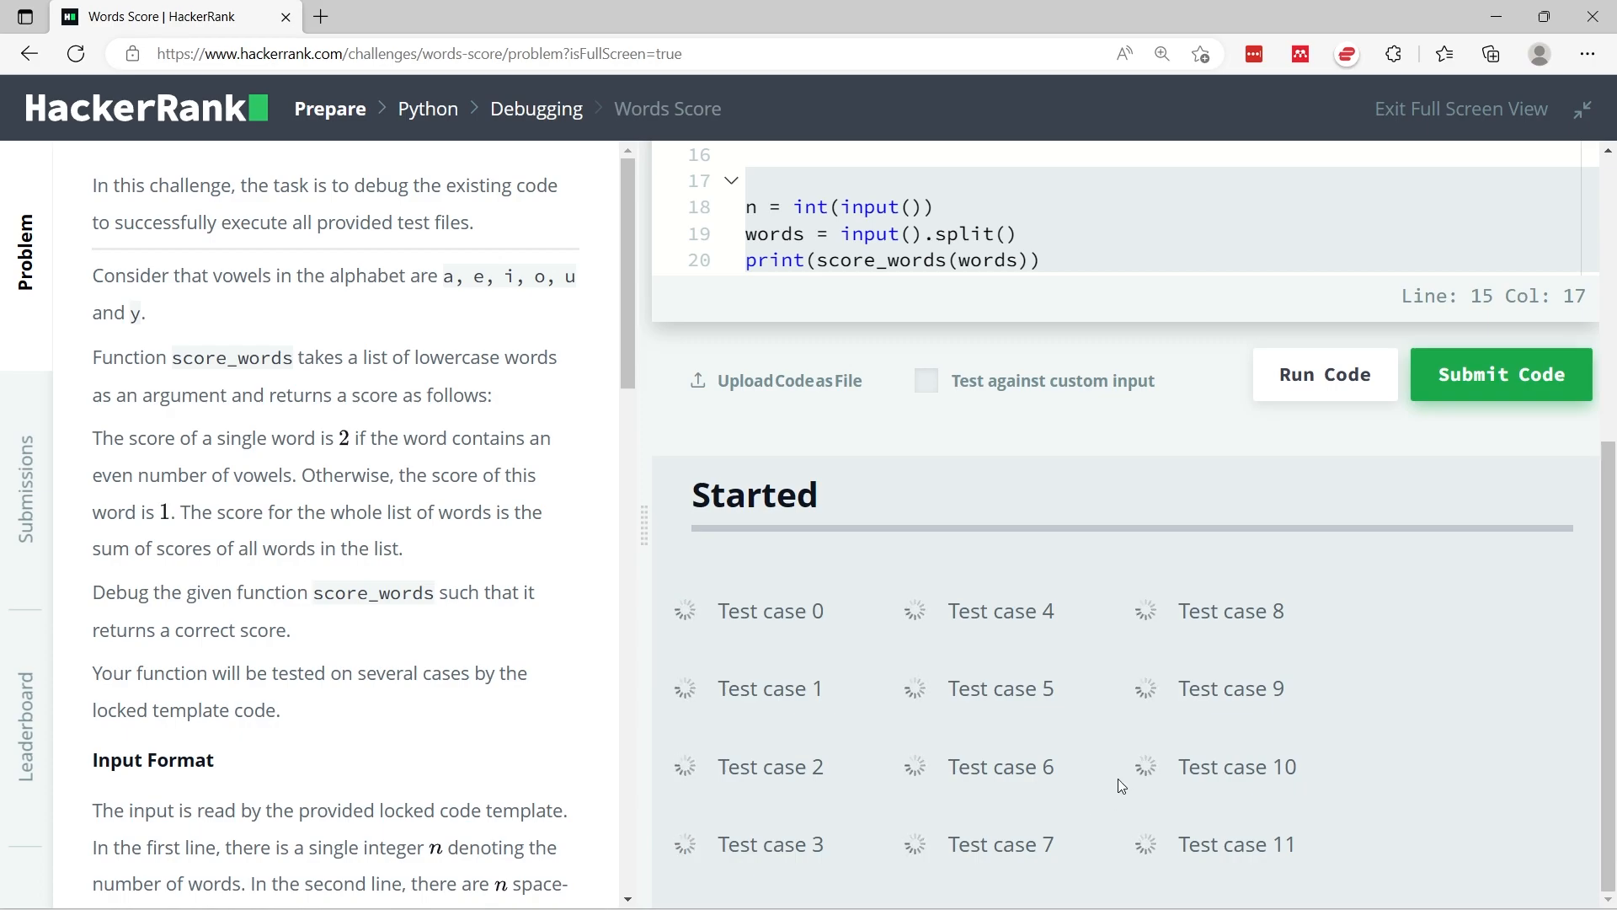
scroll(up, 3)
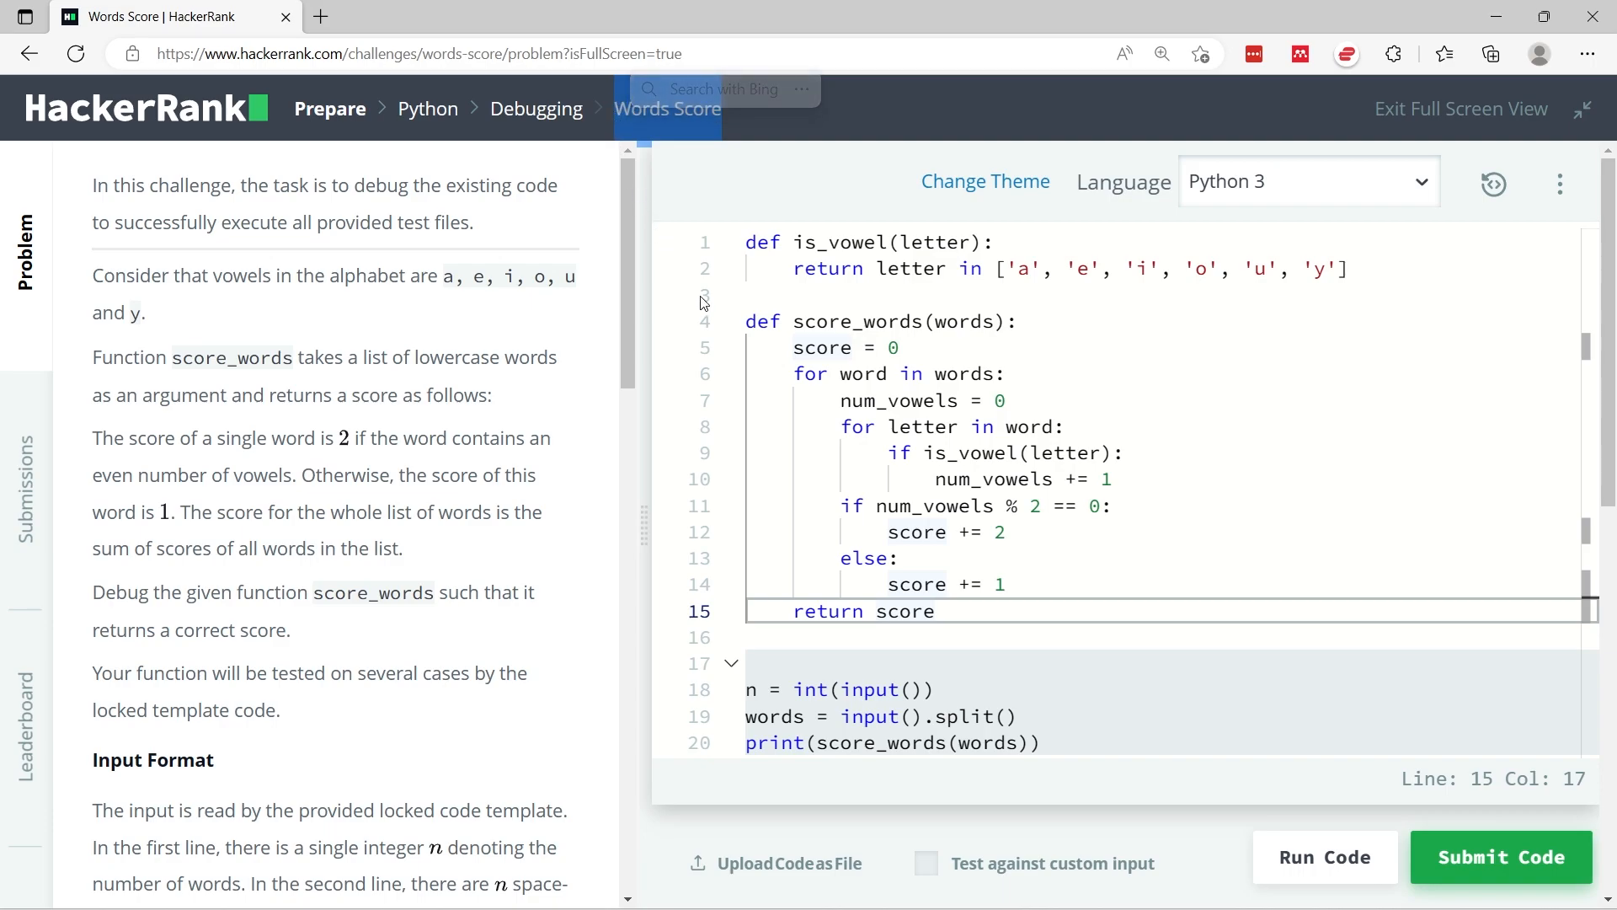
mouse_move(23, 807)
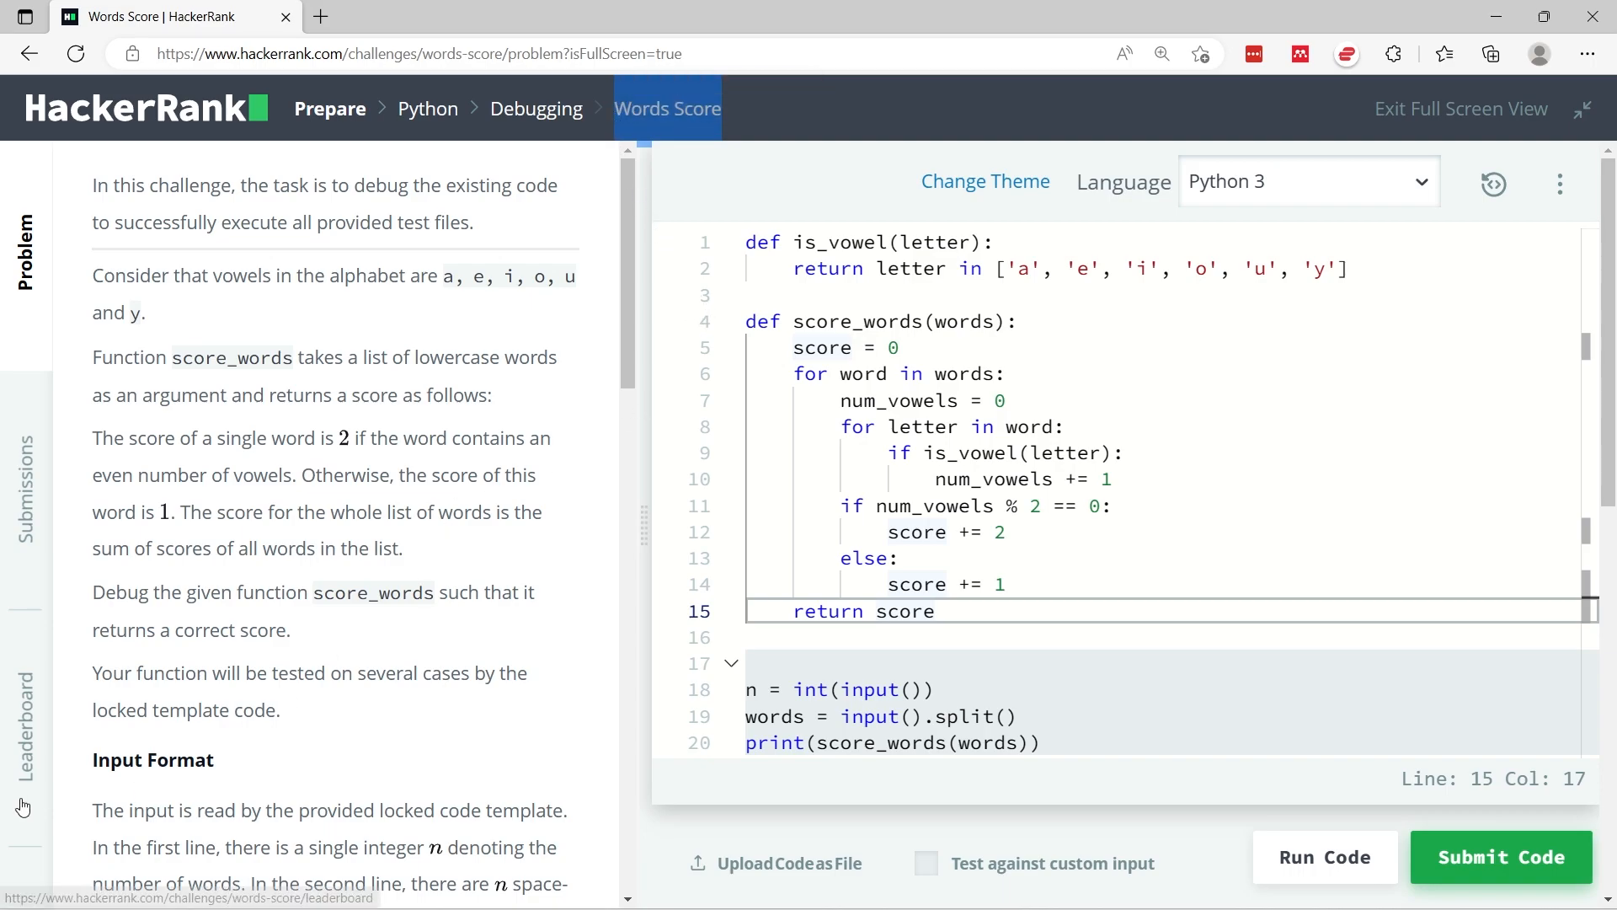